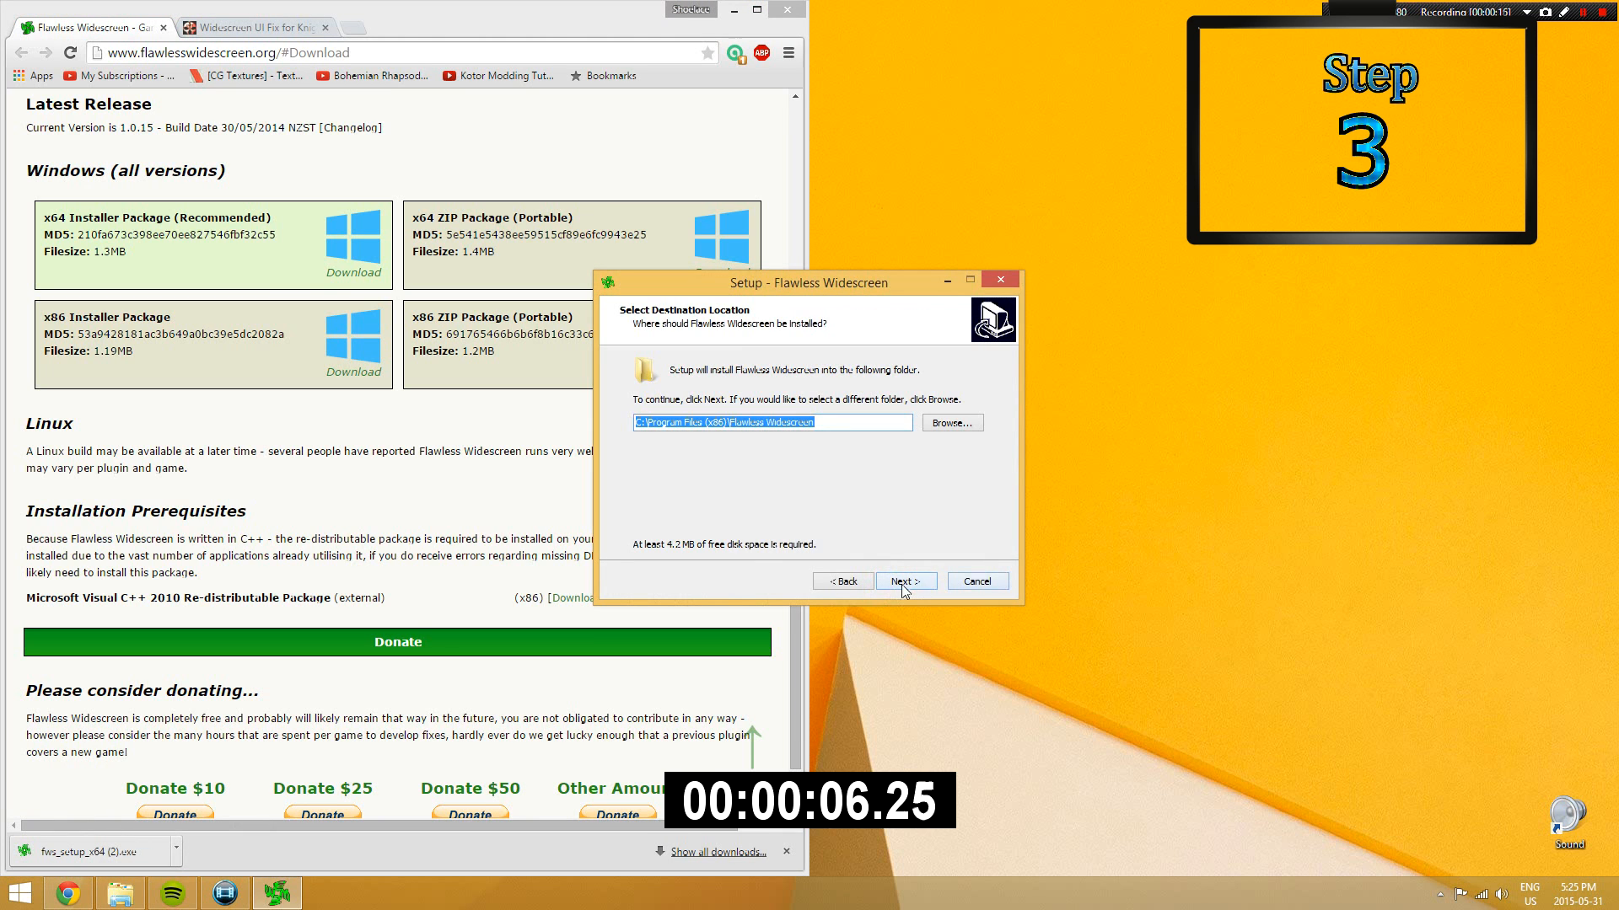
# - Finish the Flawless Widescreen install and open the Star Wars: KOTOR II plugin found by searching 'kotor'
pyautogui.click(903, 581)
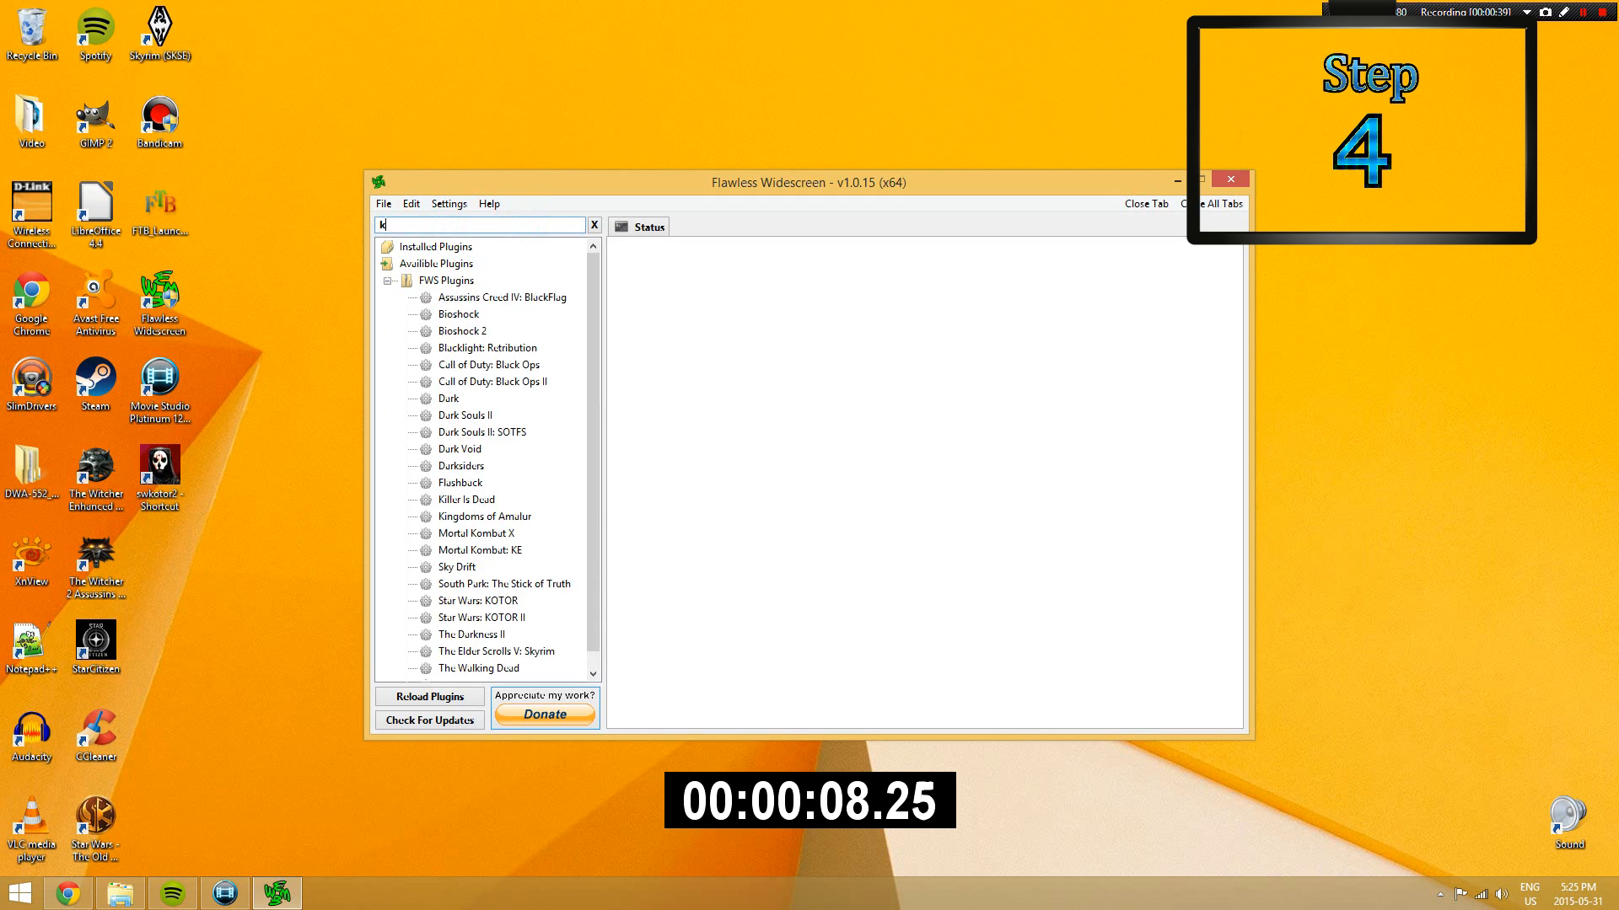
pyautogui.write('otor')
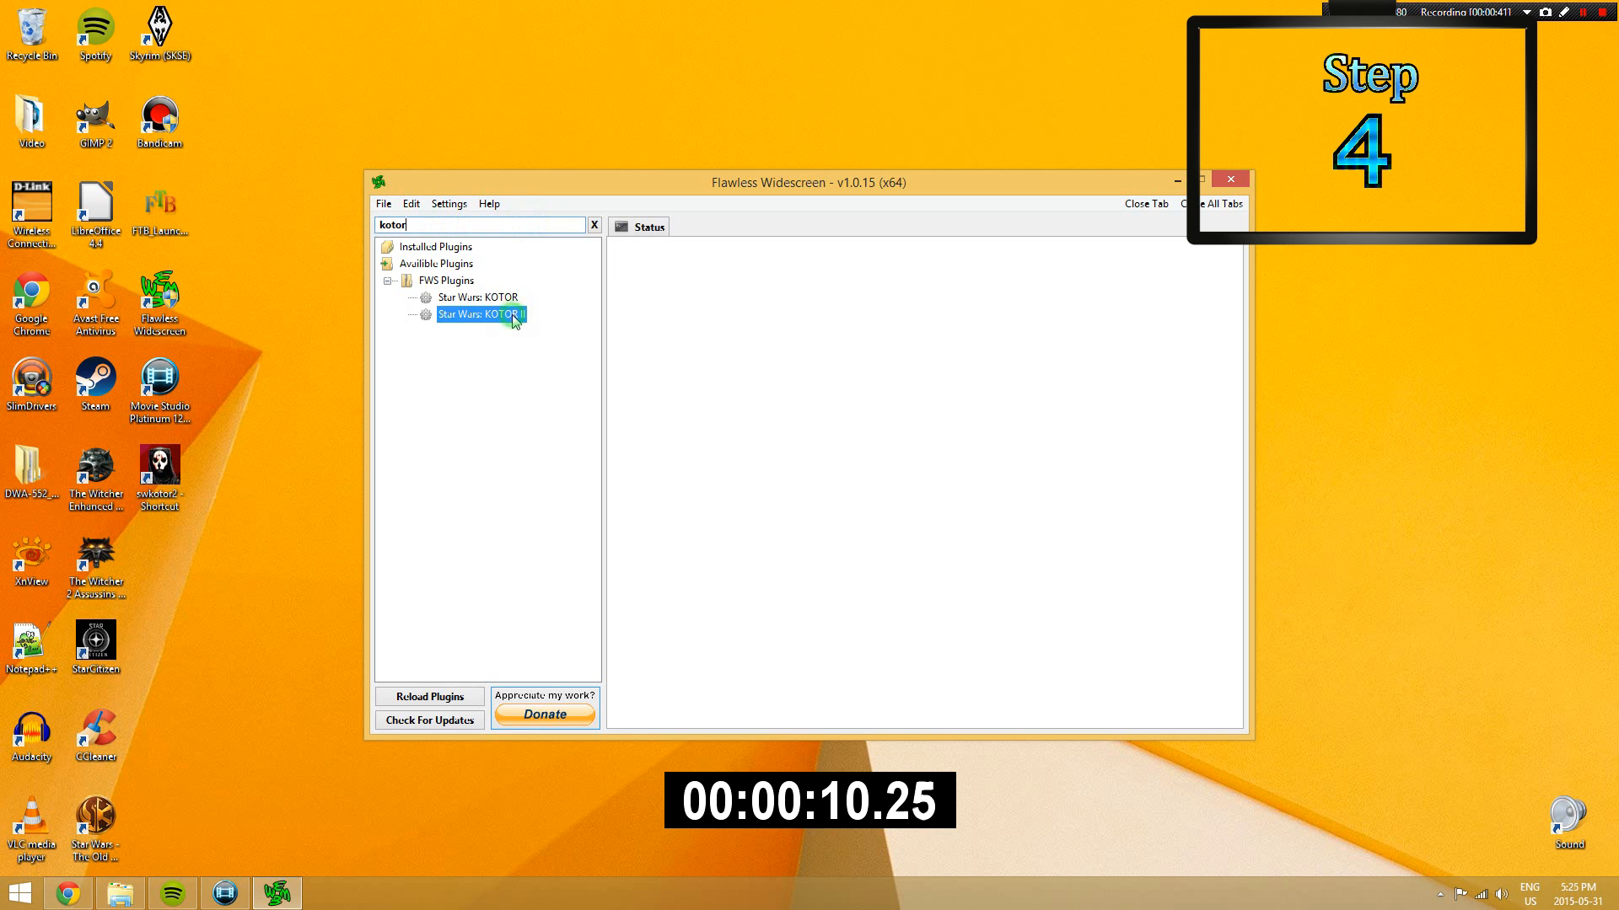
pyautogui.doubleClick(478, 315)
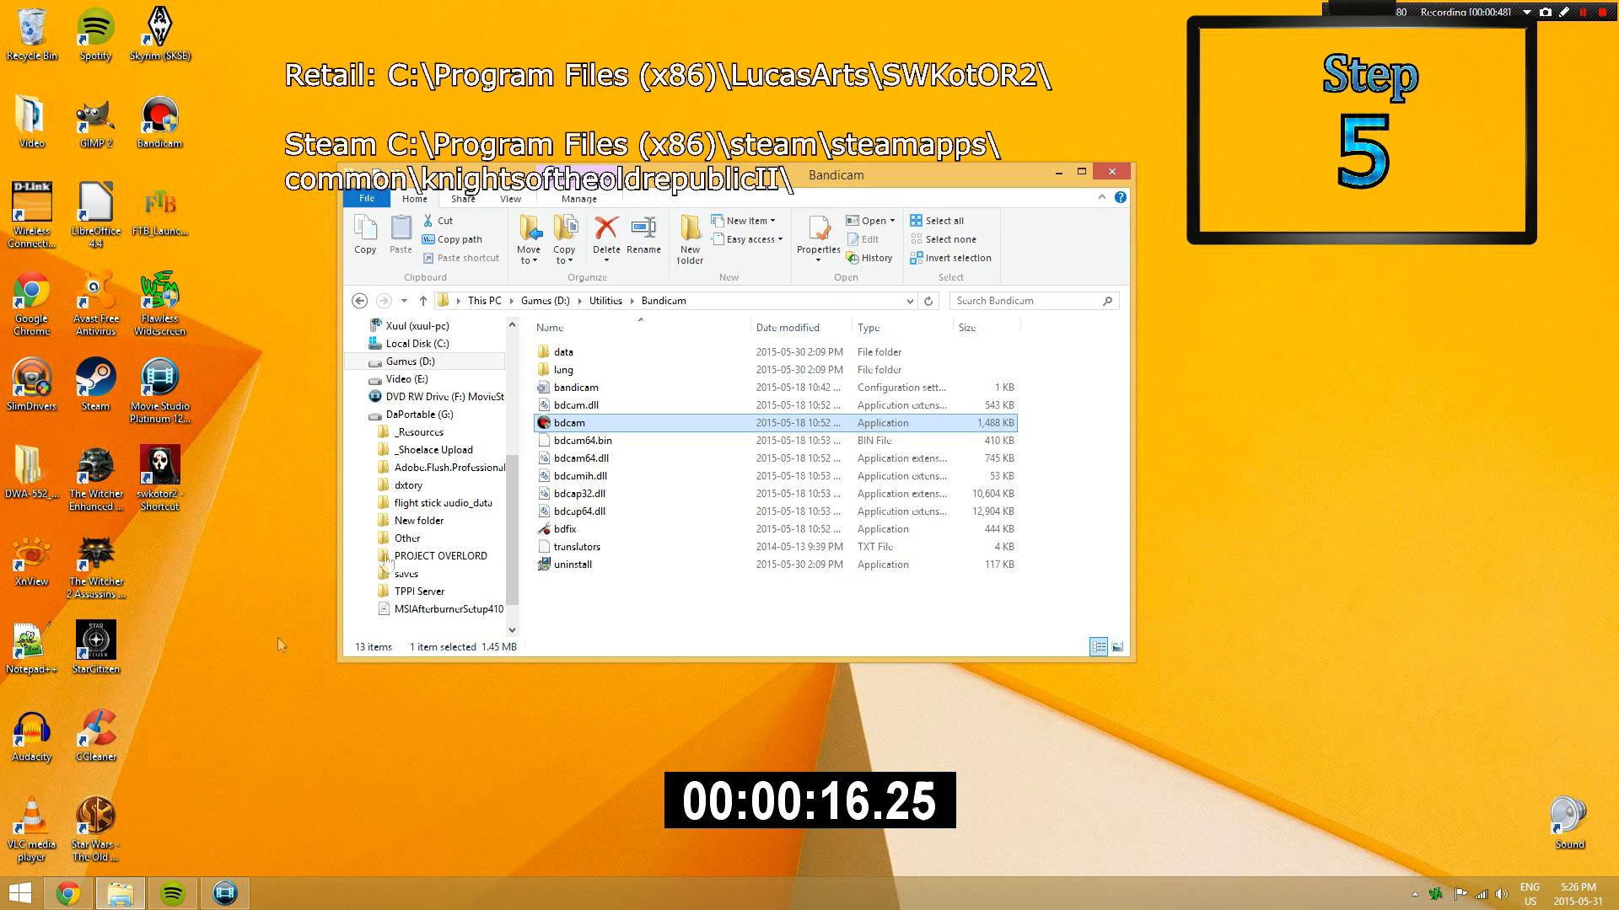
# - Open swkotor2.ini from the game folder in Notepad++, via the swkotor2 shortcut's file location
pyautogui.rightClick(159, 470)
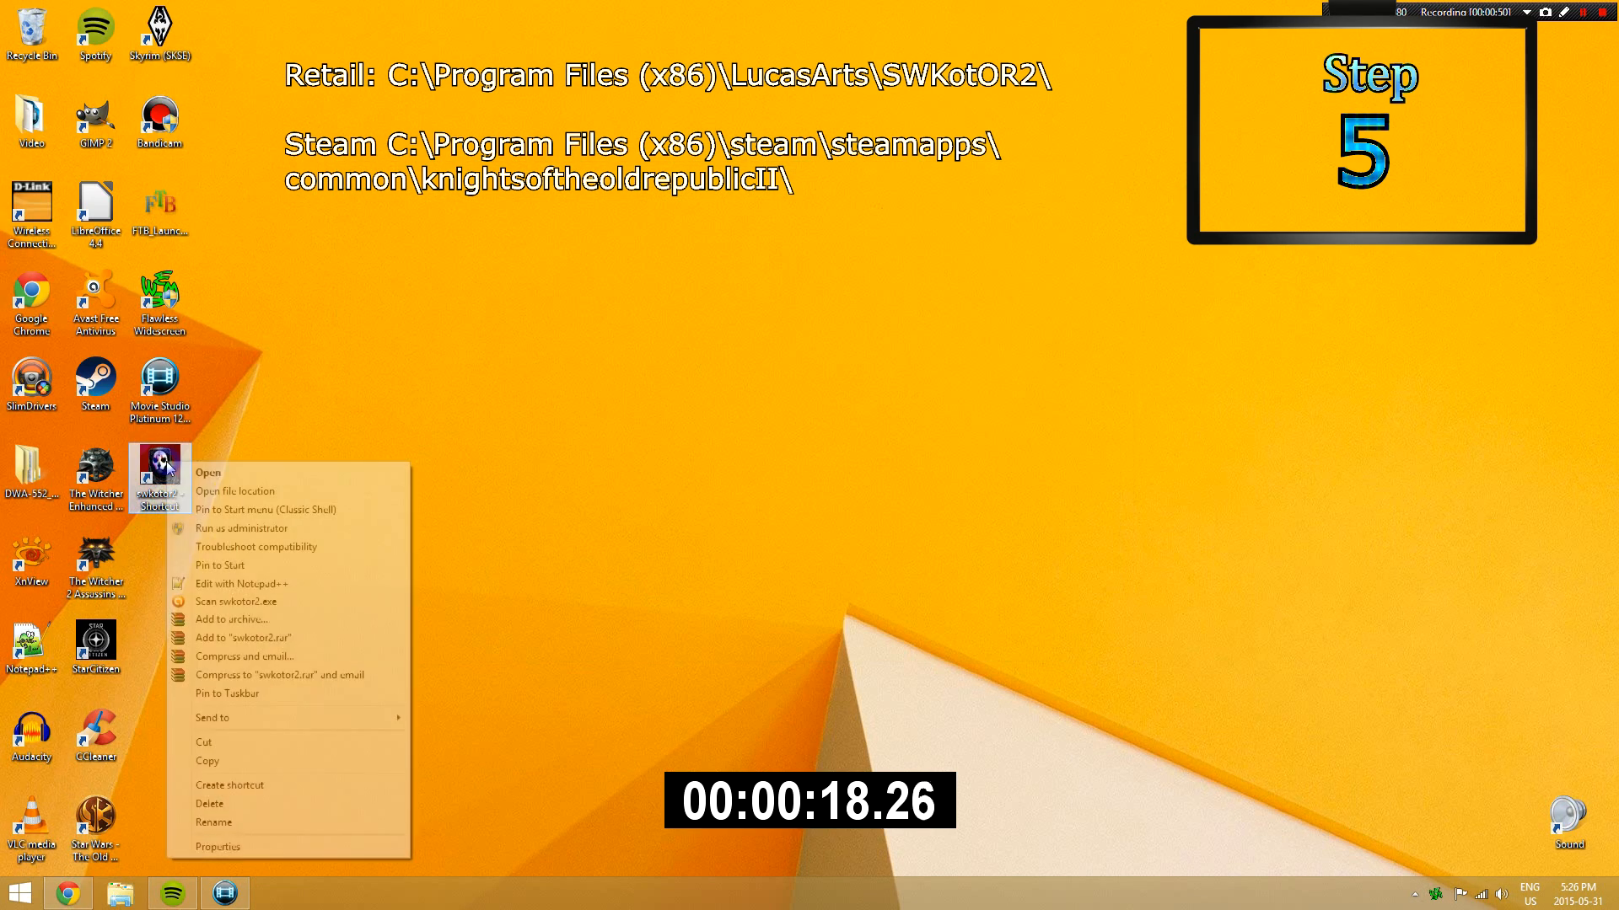
pyautogui.click(235, 490)
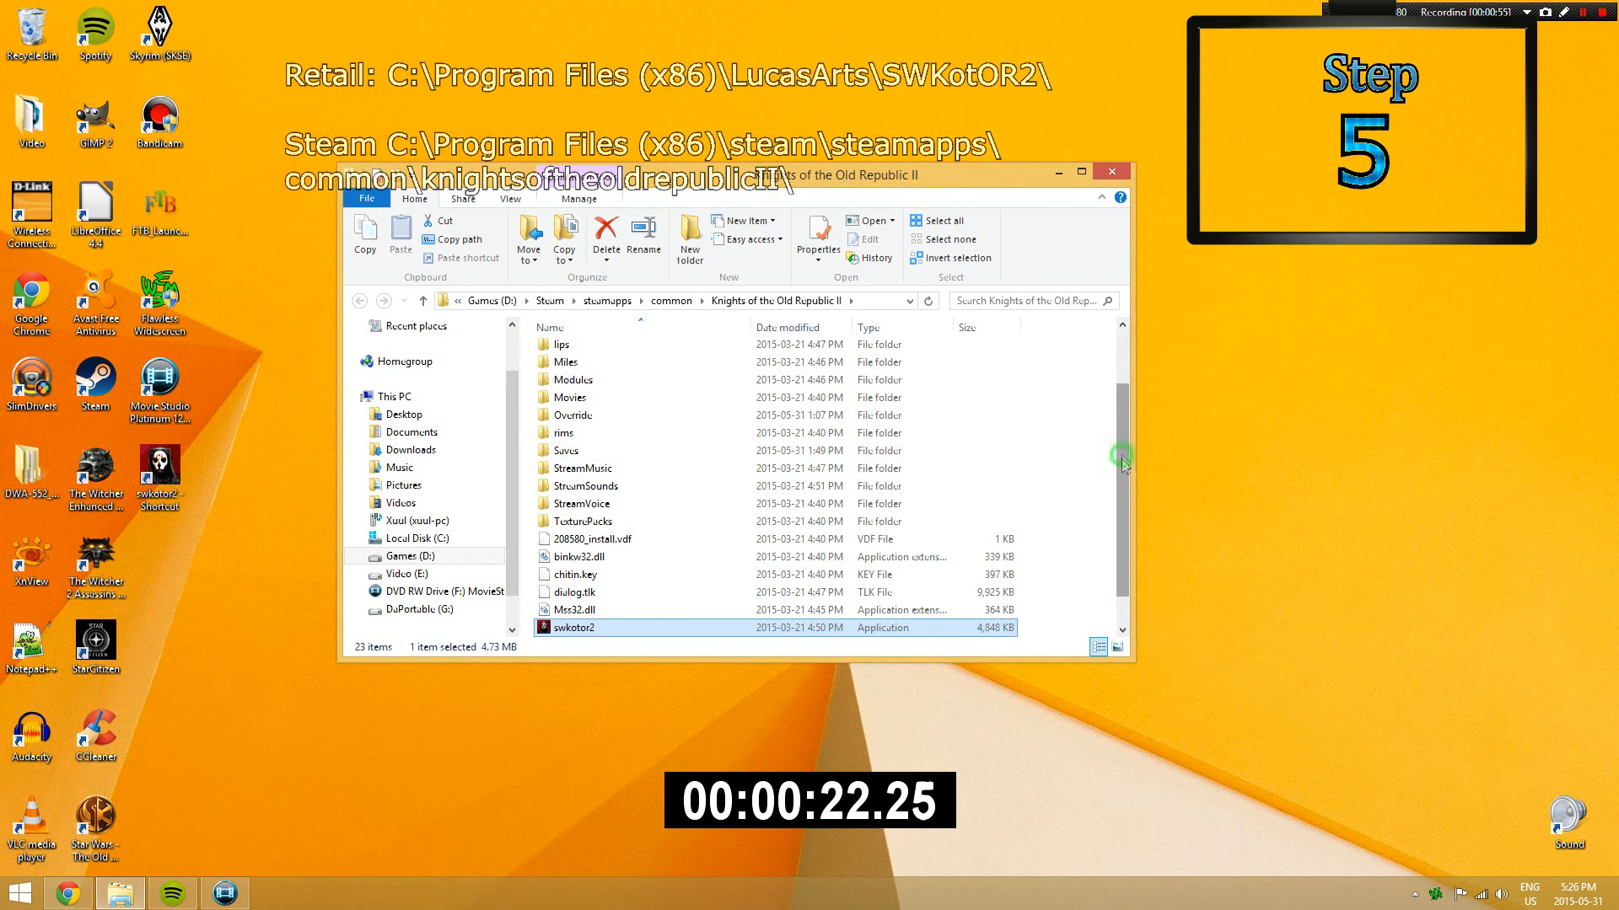
pyautogui.rightClick(574, 611)
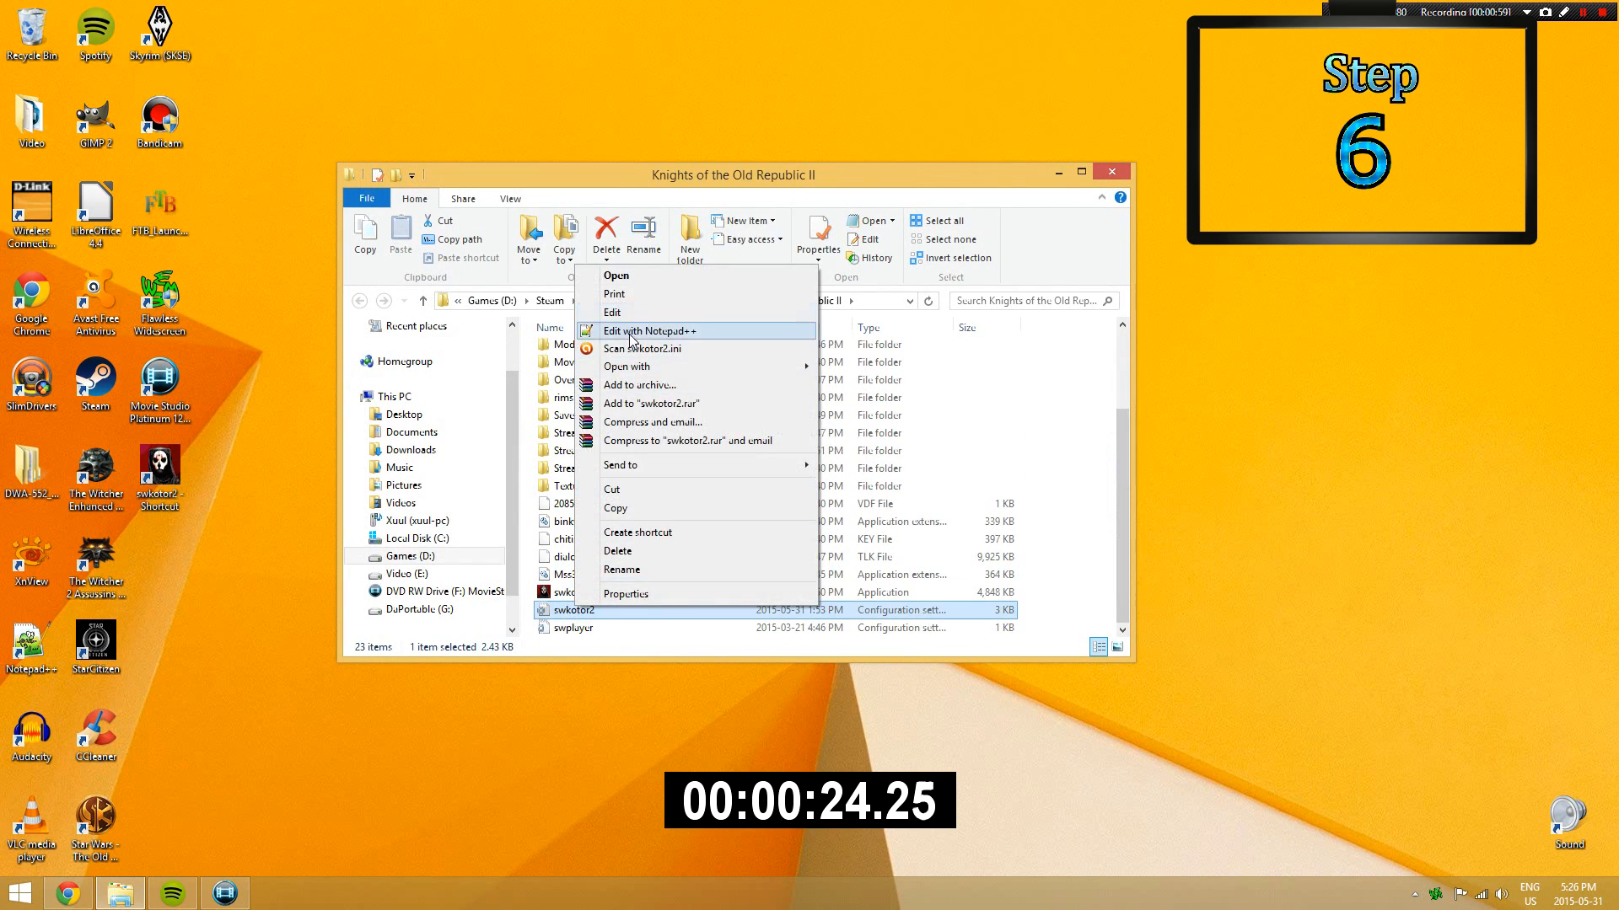
pyautogui.click(650, 330)
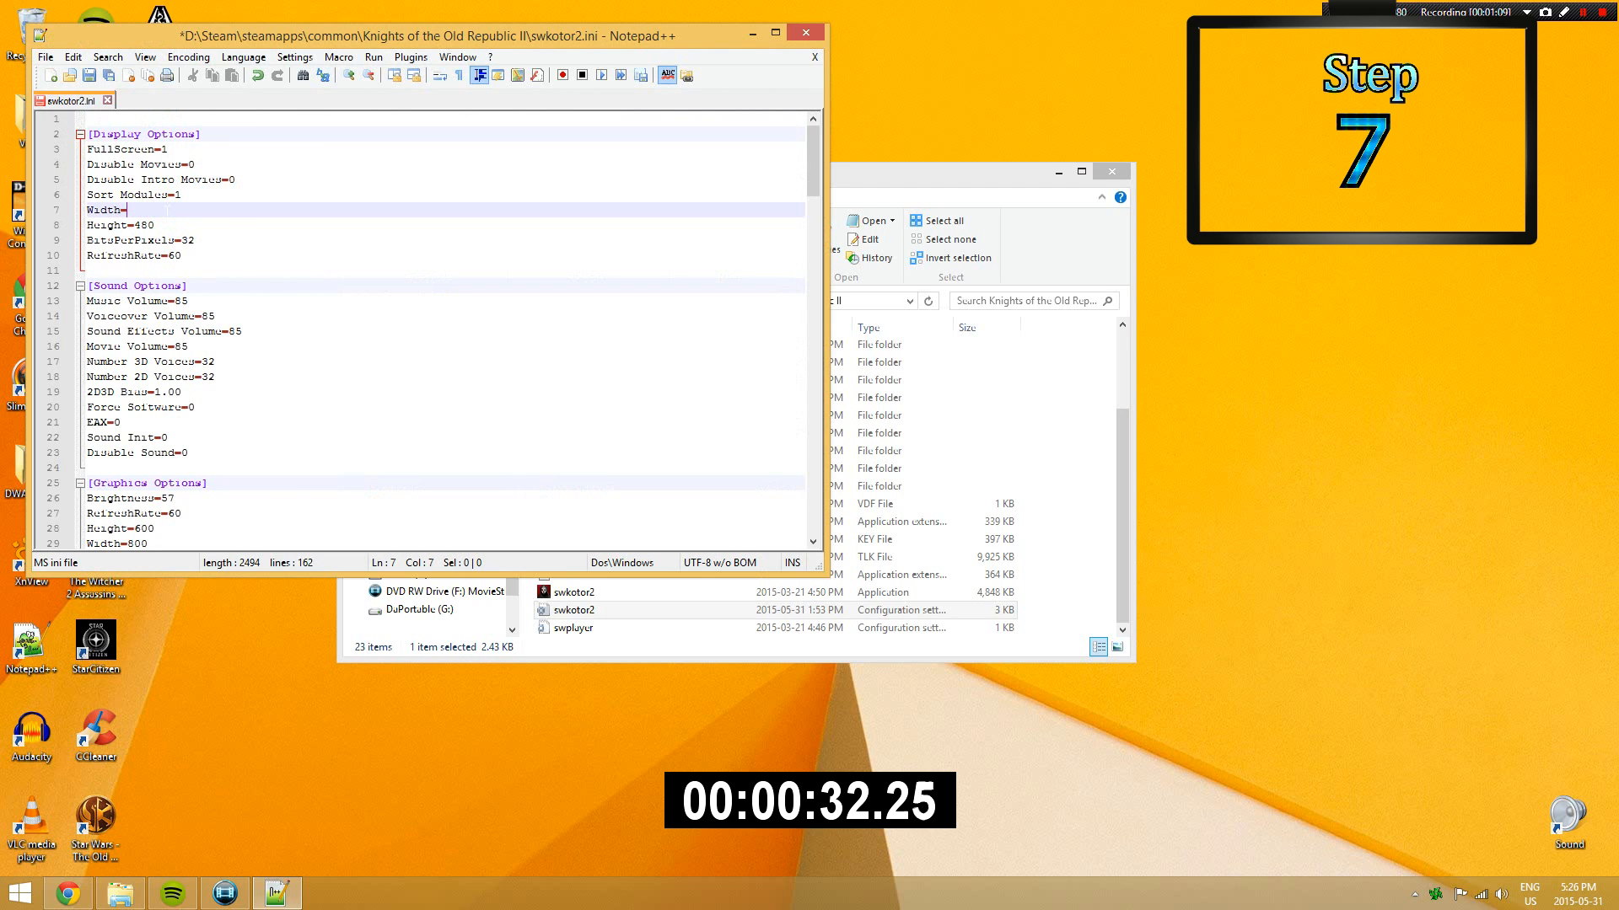
# - Enter Width=1920 and Height=1080 under [Display Options] in swkotor2.ini
pyautogui.write('1920')
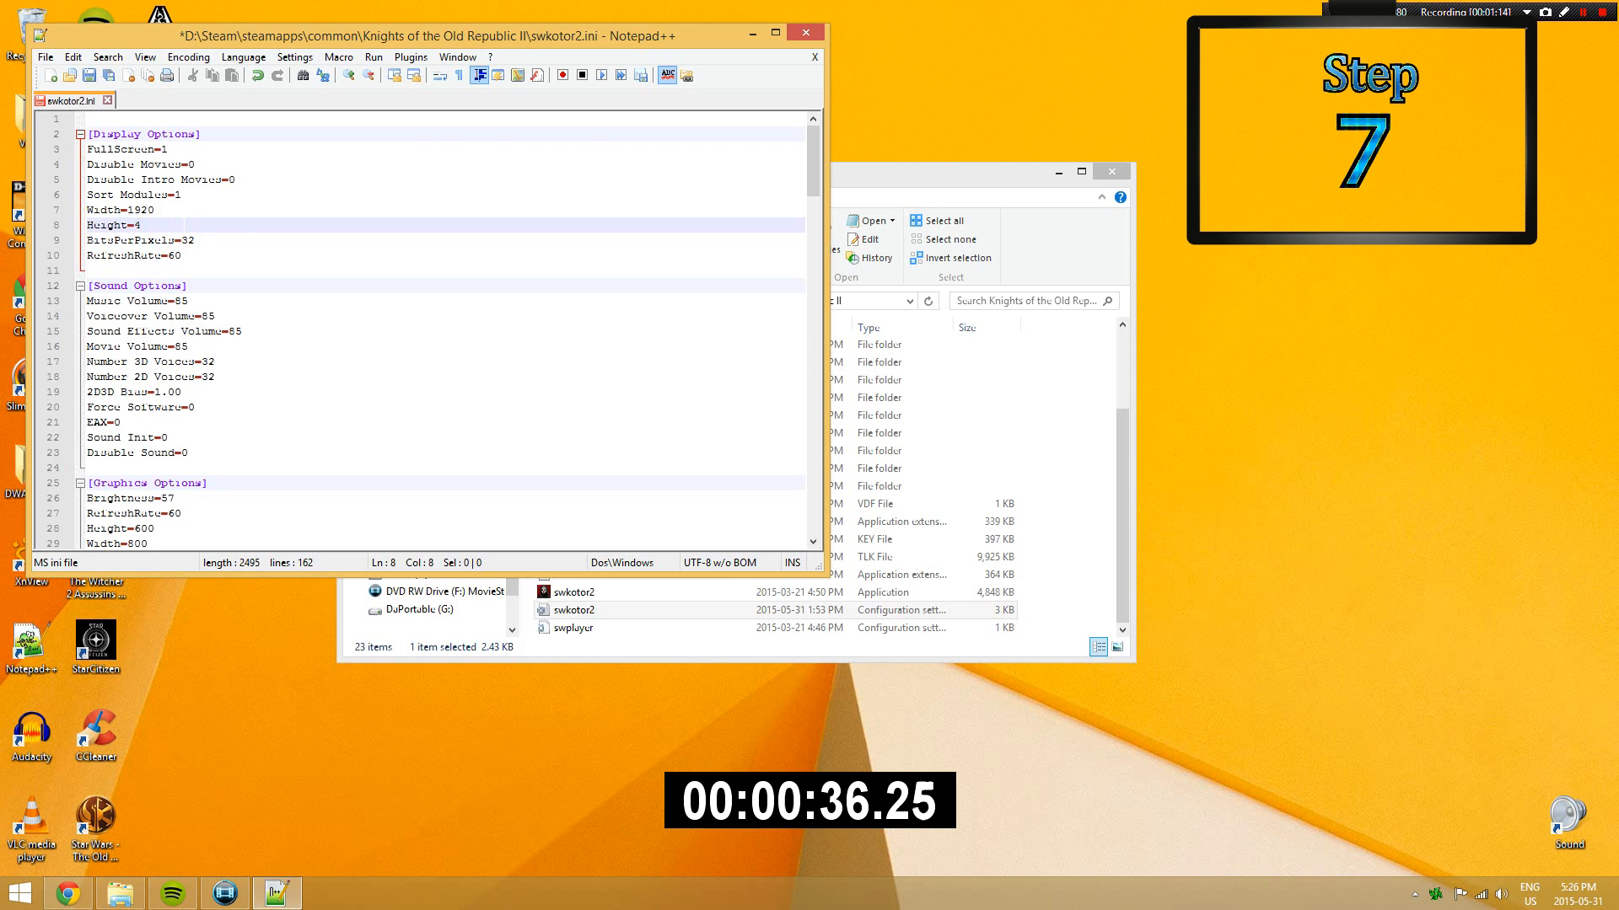
pyautogui.write('1080')
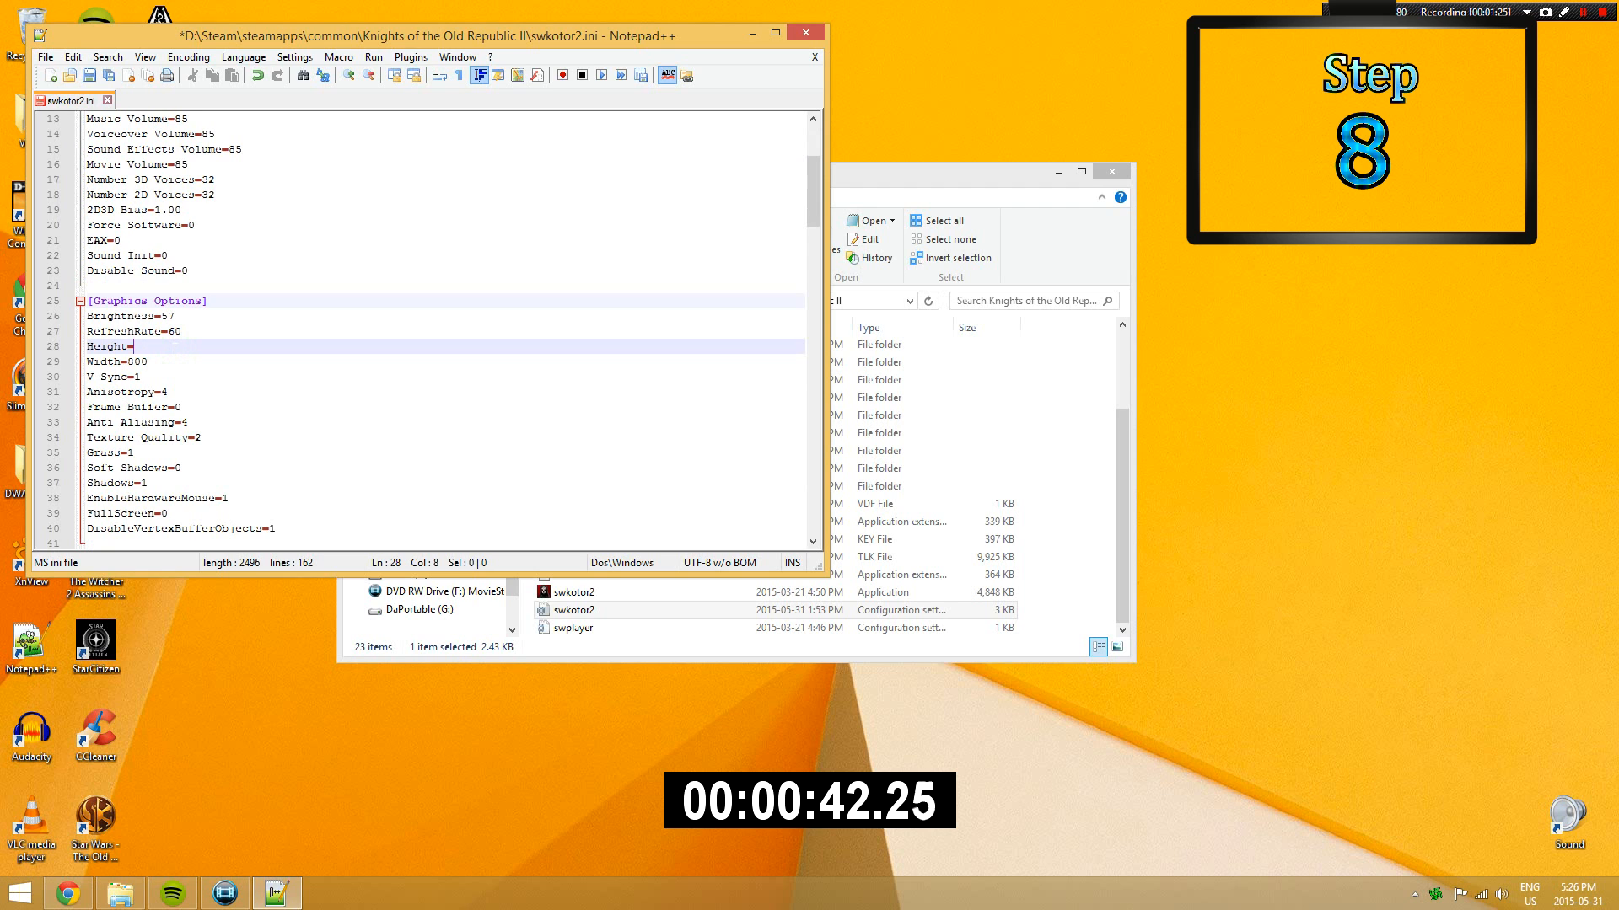
# - Enter Height=1080 and Width=1920 under [Graphics Options] in swkotor2.ini
pyautogui.write('1080')
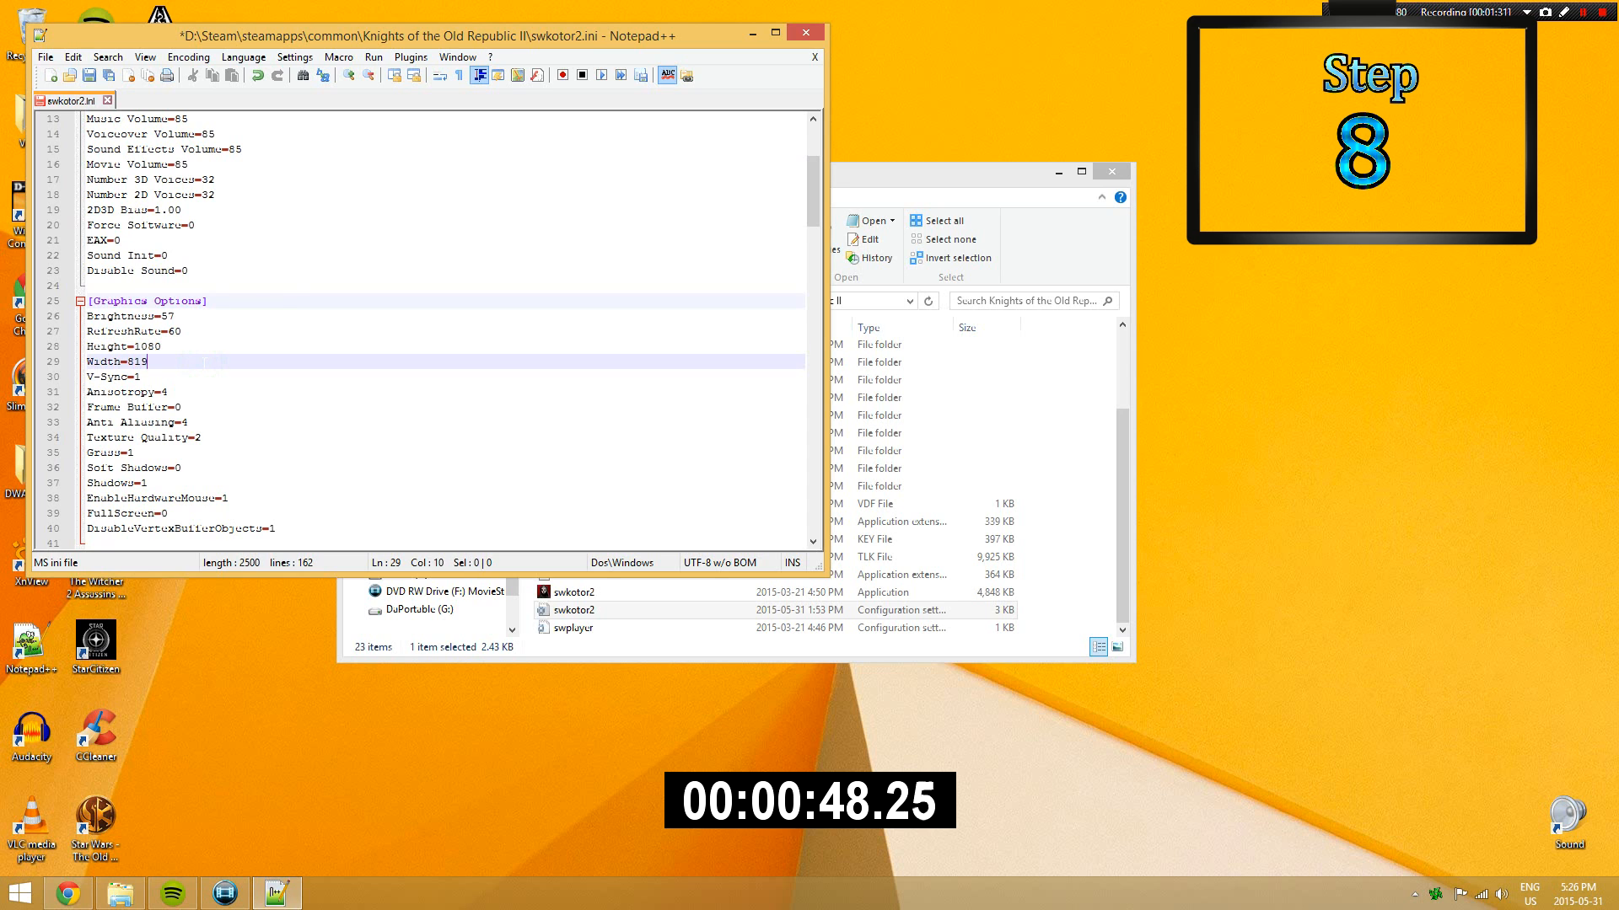
pyautogui.write('1920')
pyautogui.click(440, 542)
pyautogui.write('AllowWindowedMode=')
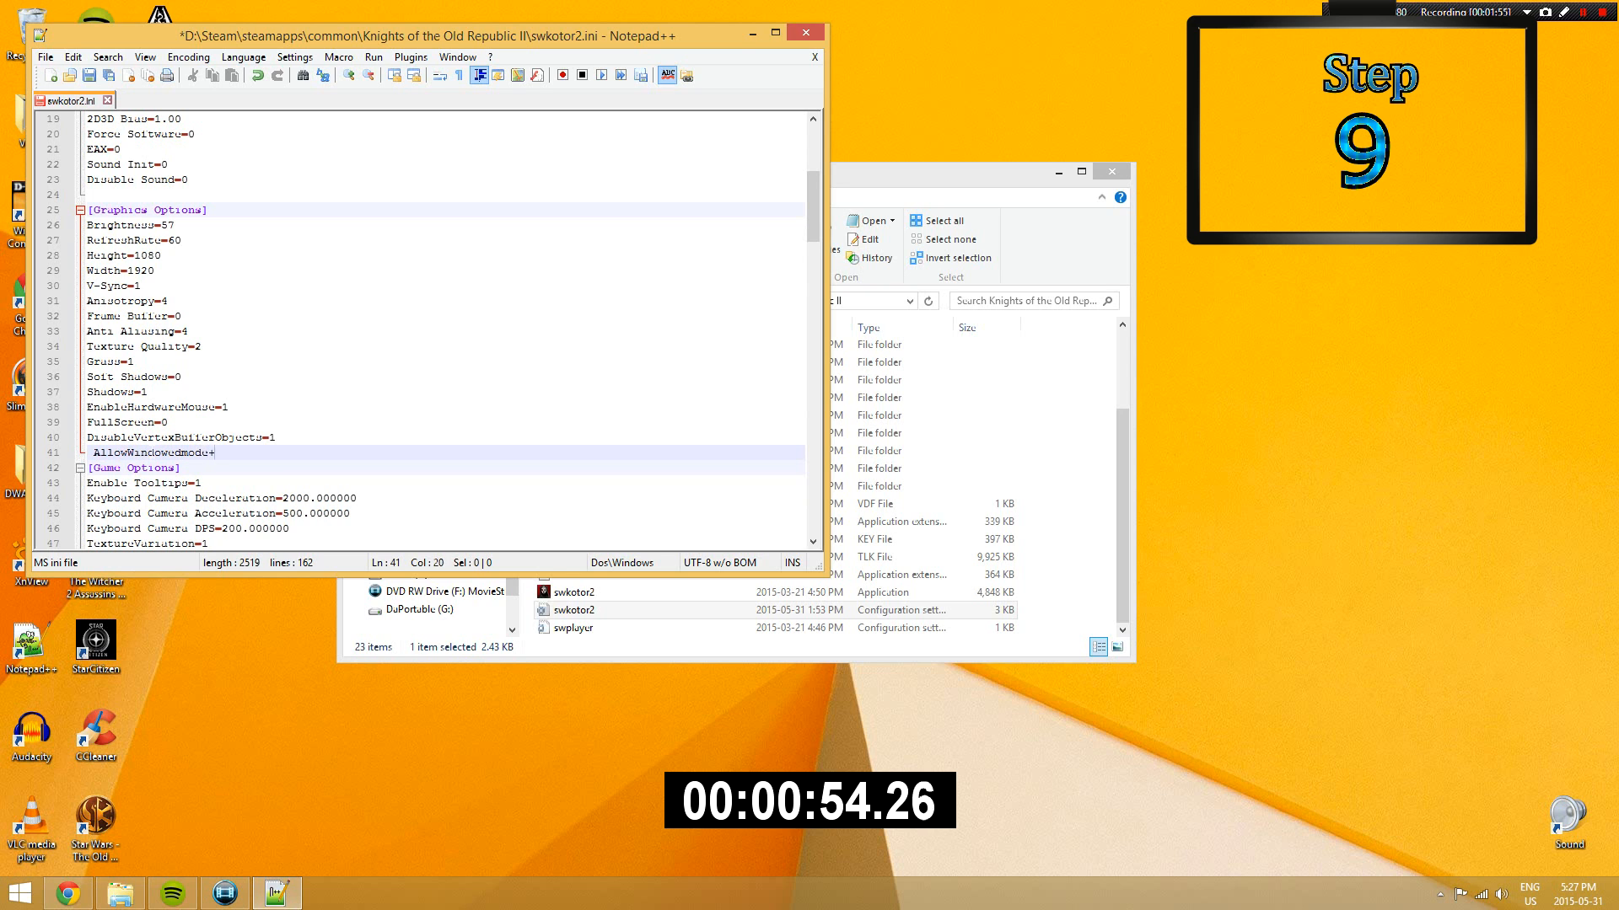
# - Set AllowWindowedMode=1, then download and extract the Widescreen UI Fix archive on the desktop
pyautogui.write('1')
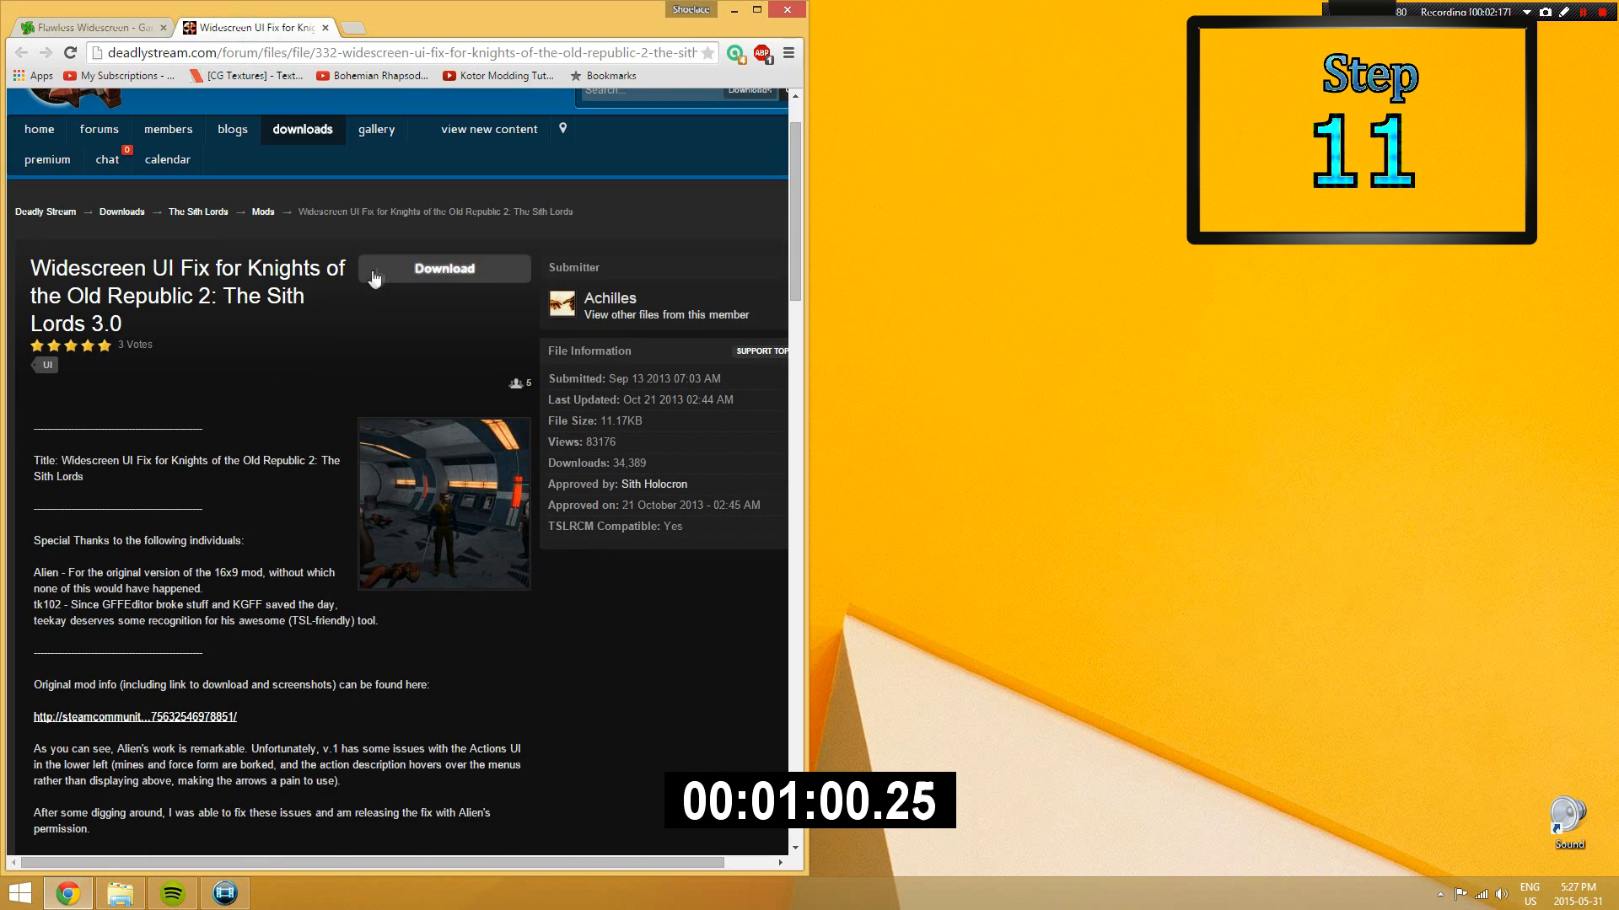
pyautogui.click(443, 268)
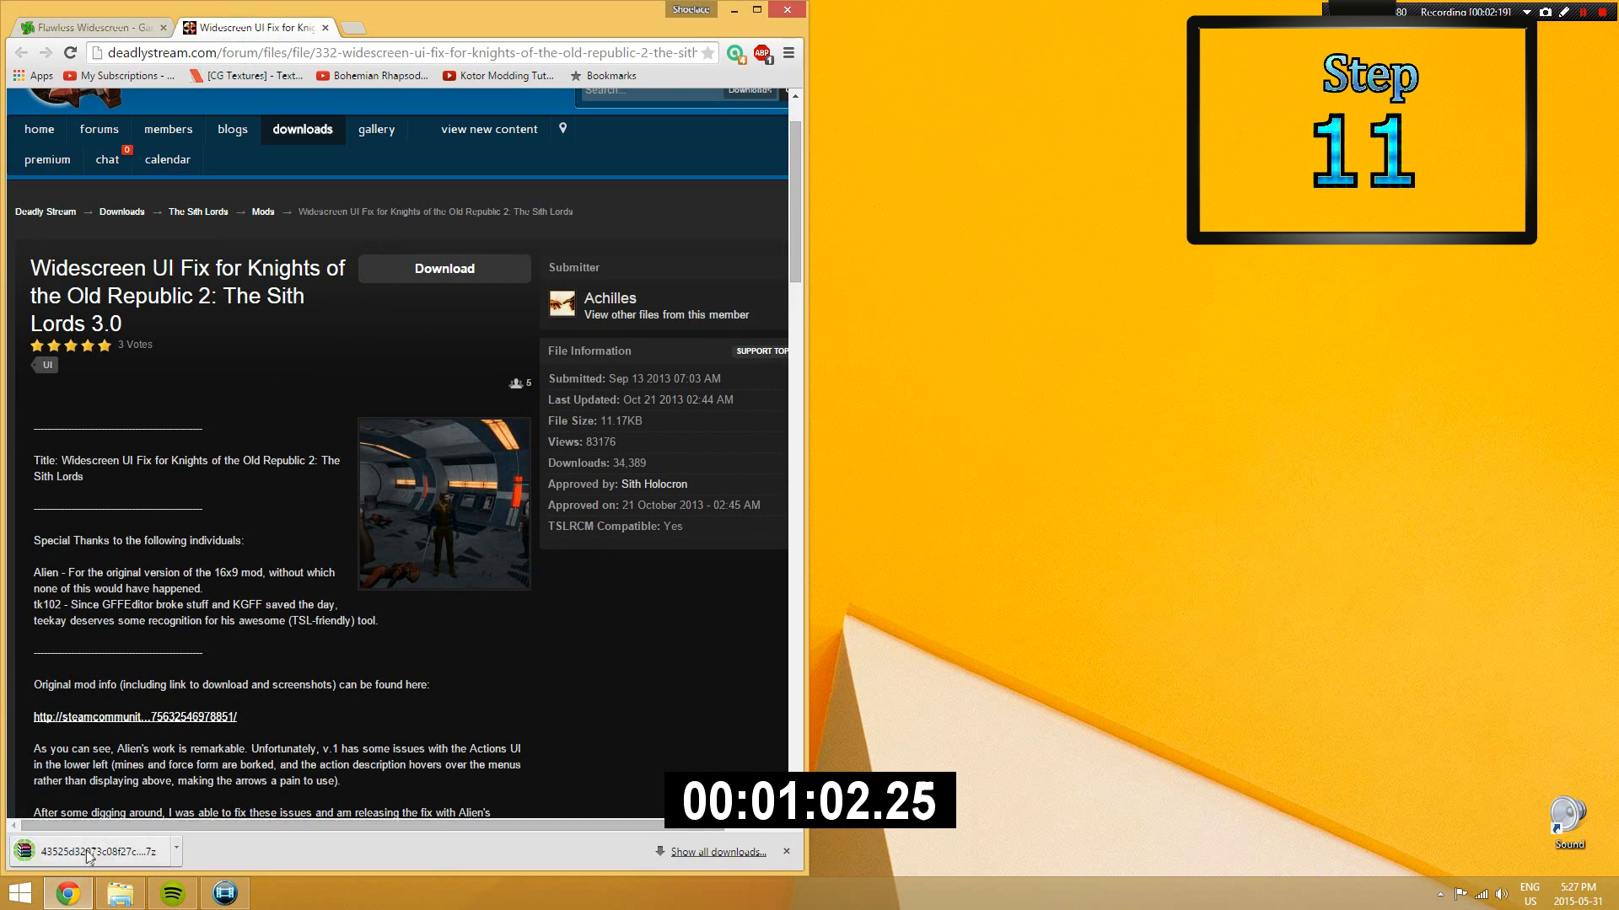
pyautogui.rightClick(671, 202)
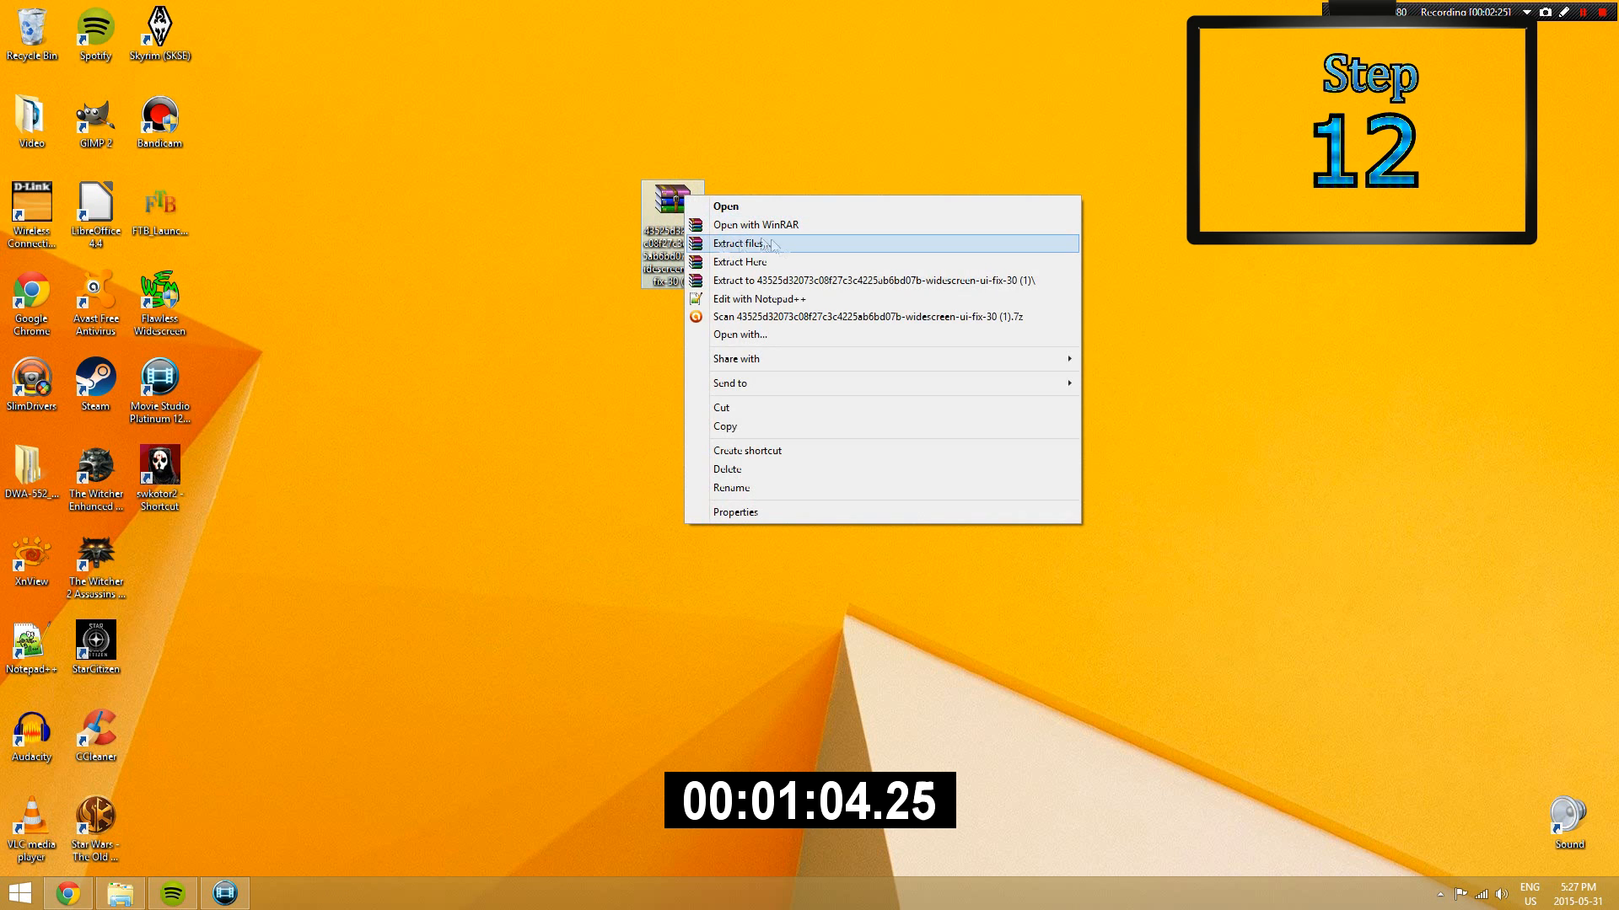
pyautogui.click(737, 243)
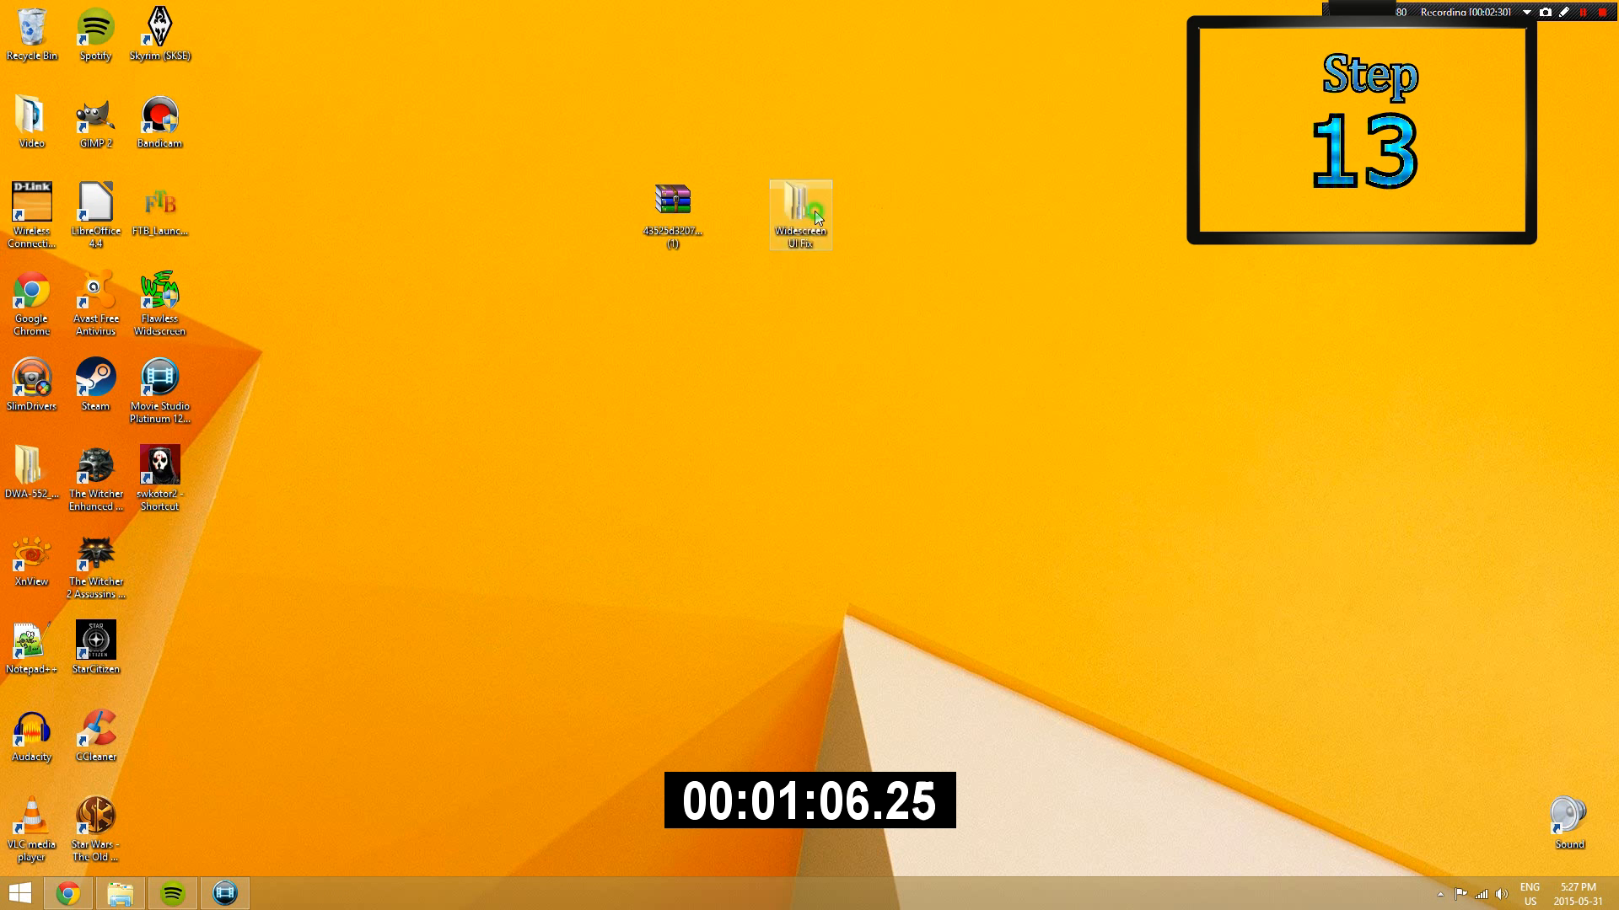
# - Open the extracted Widescreen UI Fix folder and select its 1920x1080 folder
pyautogui.doubleClick(800, 207)
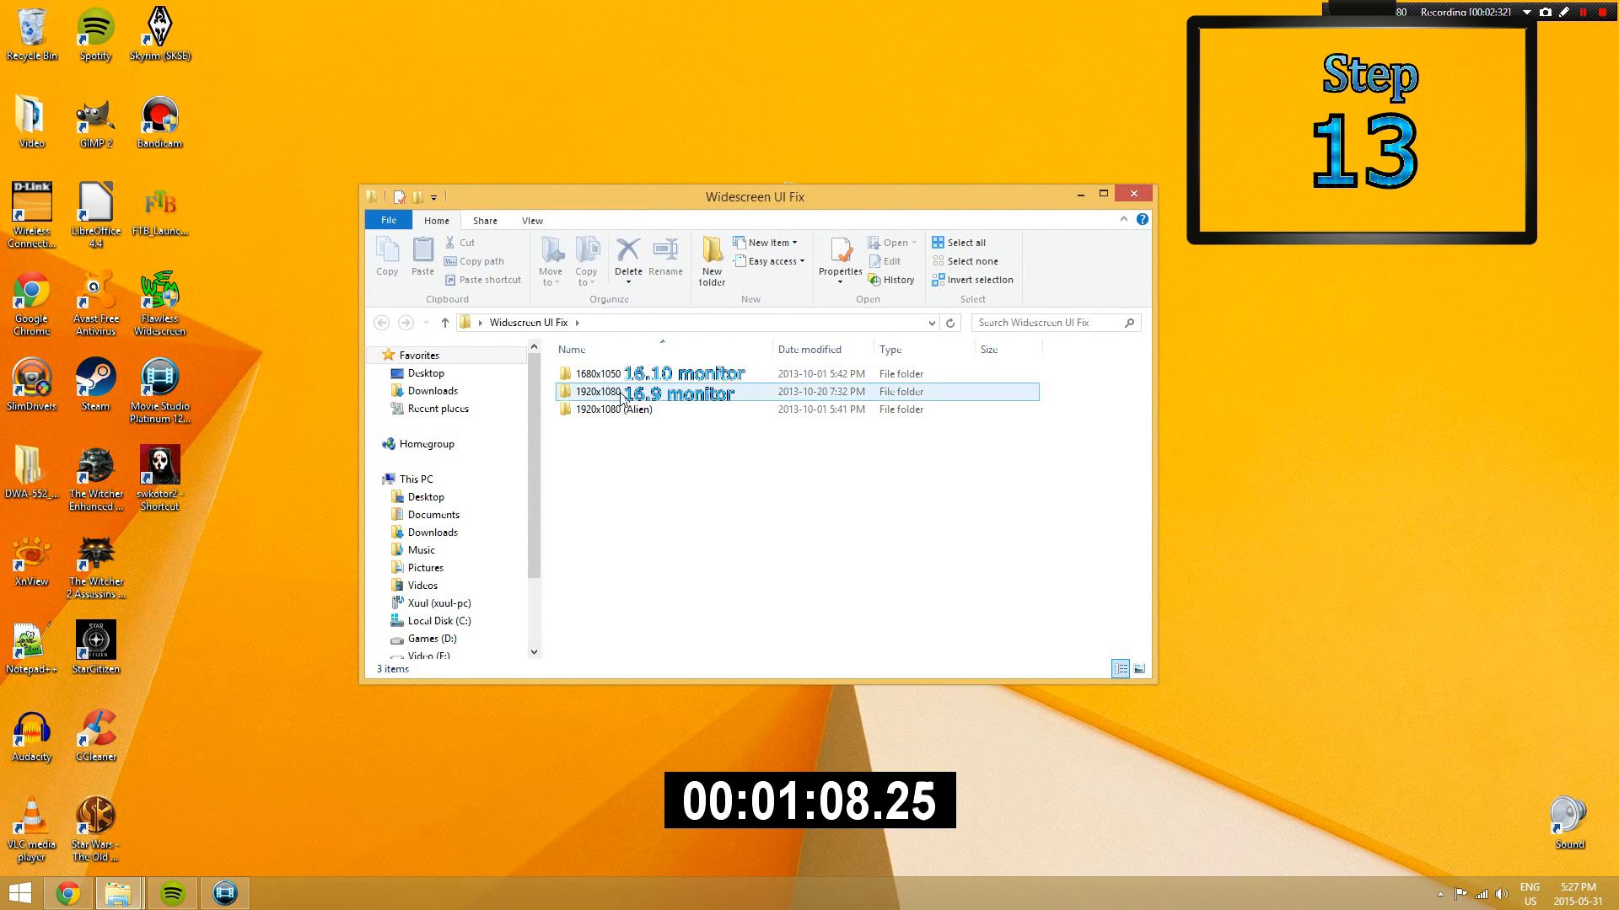
pyautogui.click(598, 392)
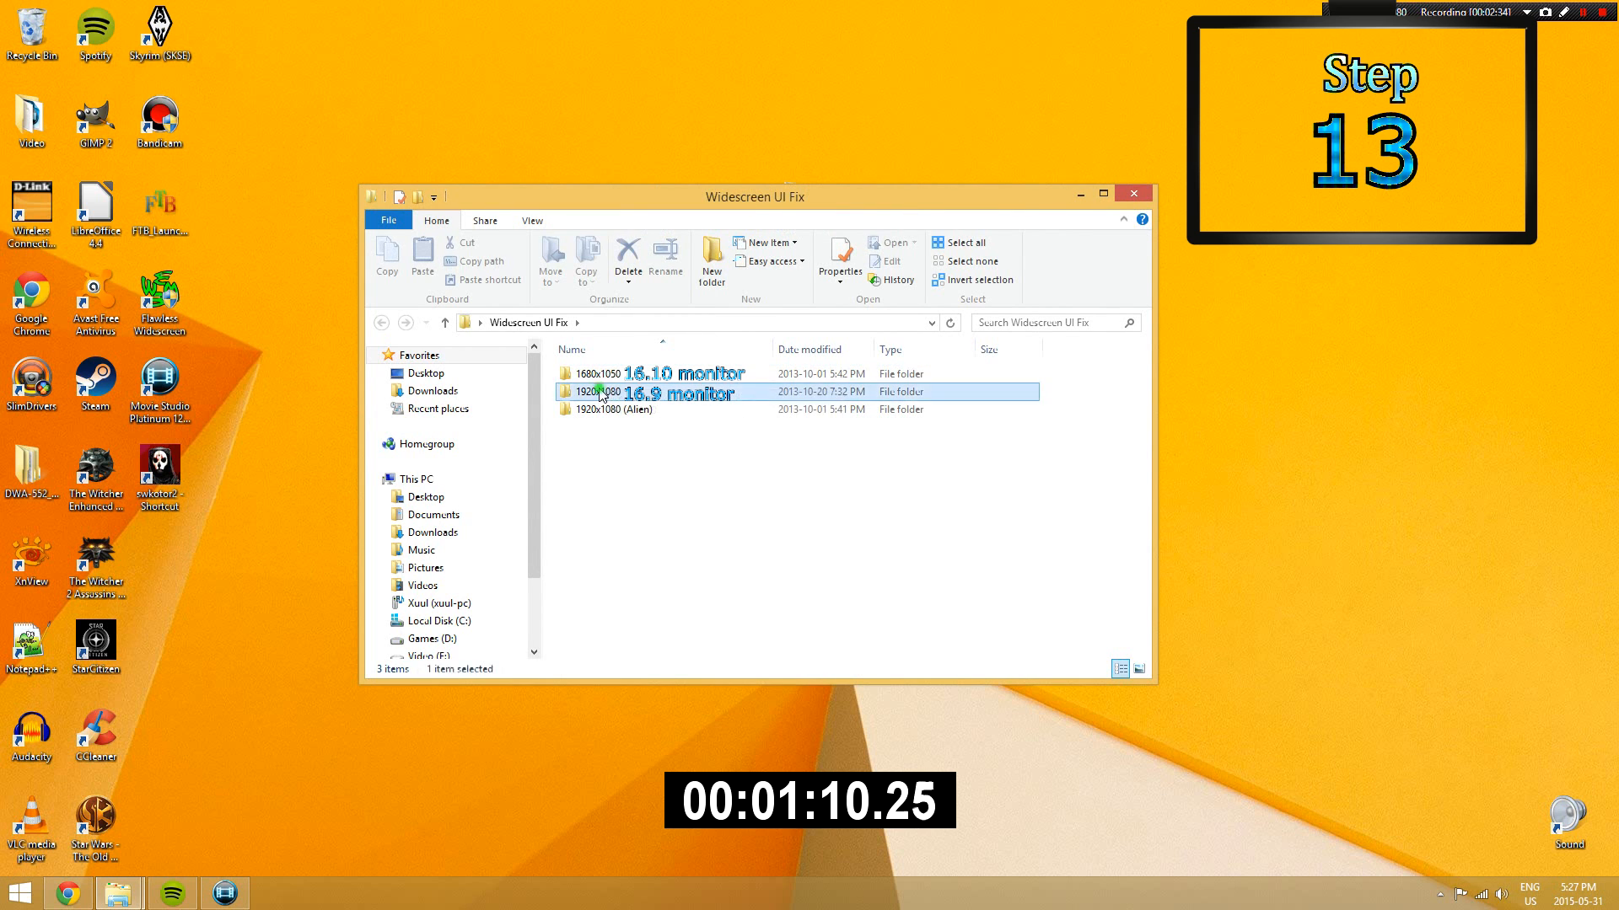